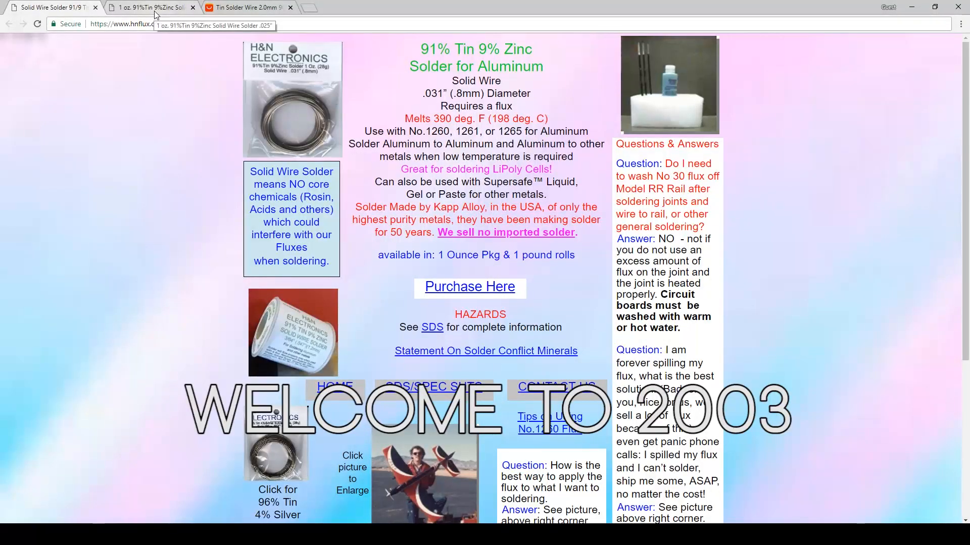
# Show the store page for the 1 oz. 91%Tin 9%Zinc Solid Wire Solder .025" at $5.25
pyautogui.click(469, 287)
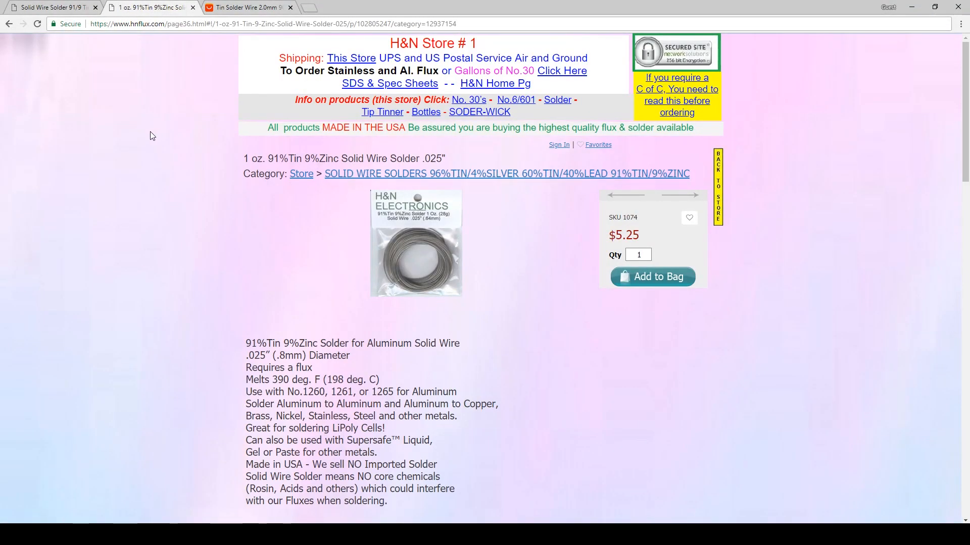